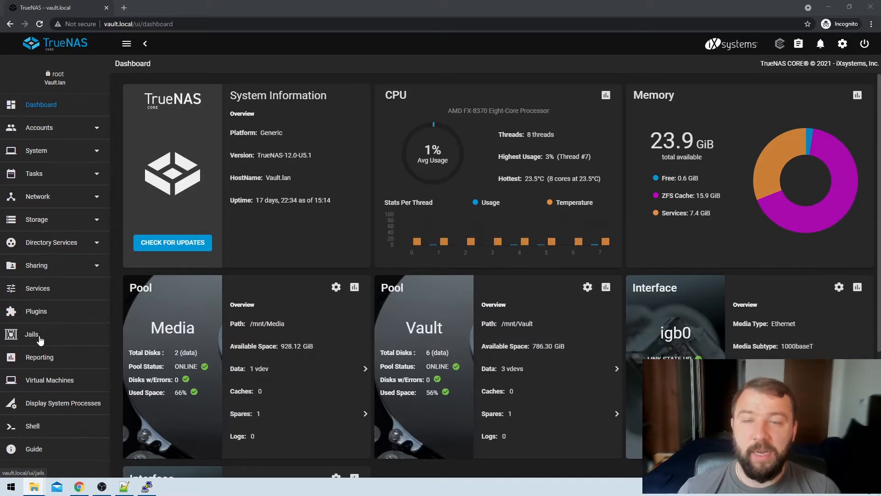
Step: Open the Jails page from the sidebar, which shows no jails yet
click(32, 334)
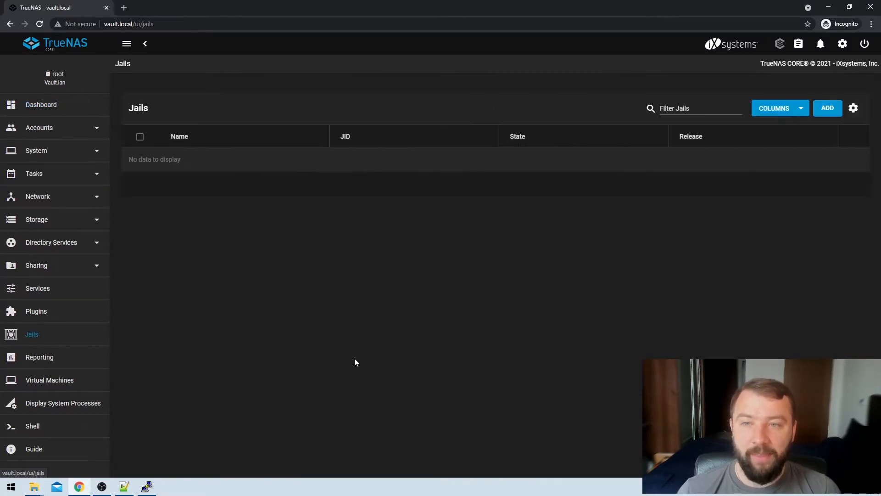
mouse_move(369, 359)
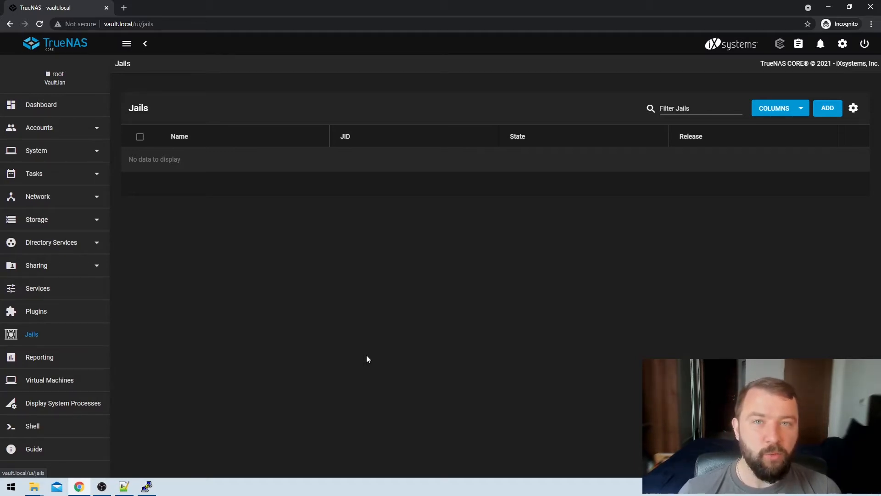
mouse_move(385, 324)
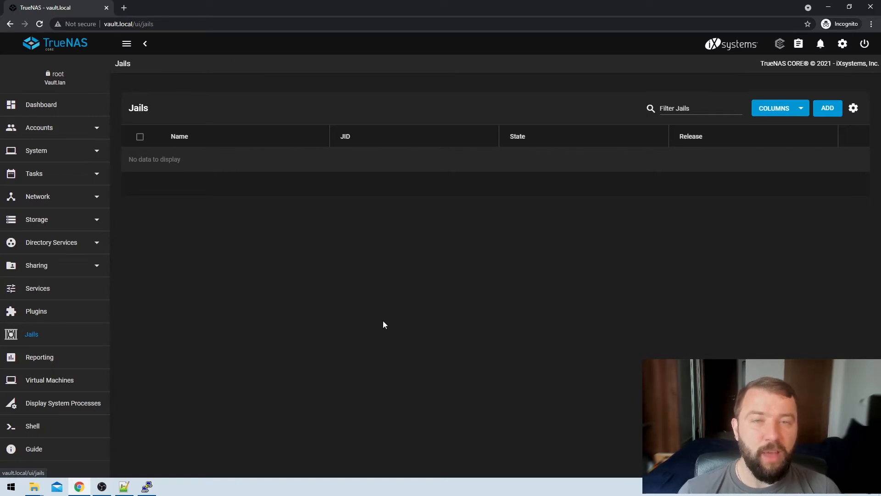
mouse_move(854, 108)
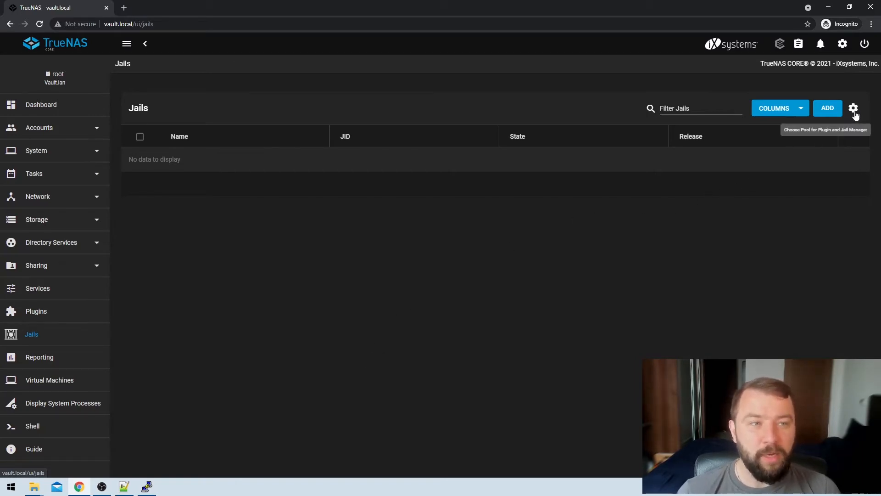
click(854, 108)
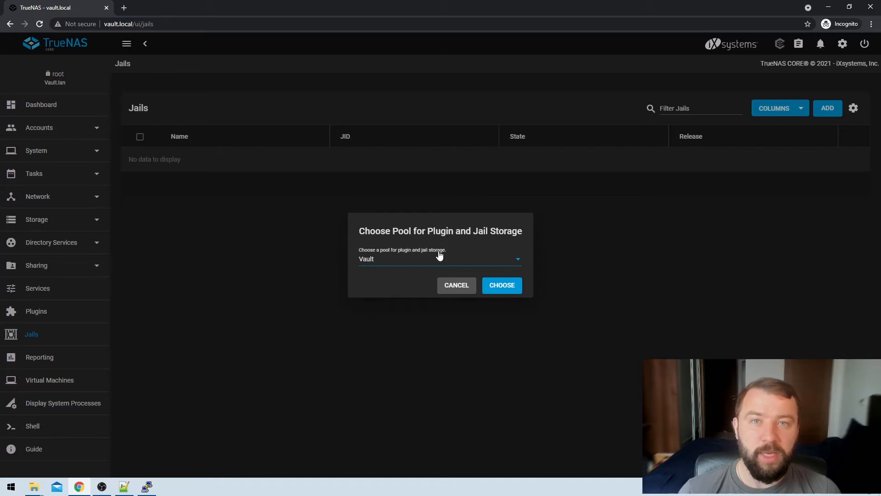
click(440, 259)
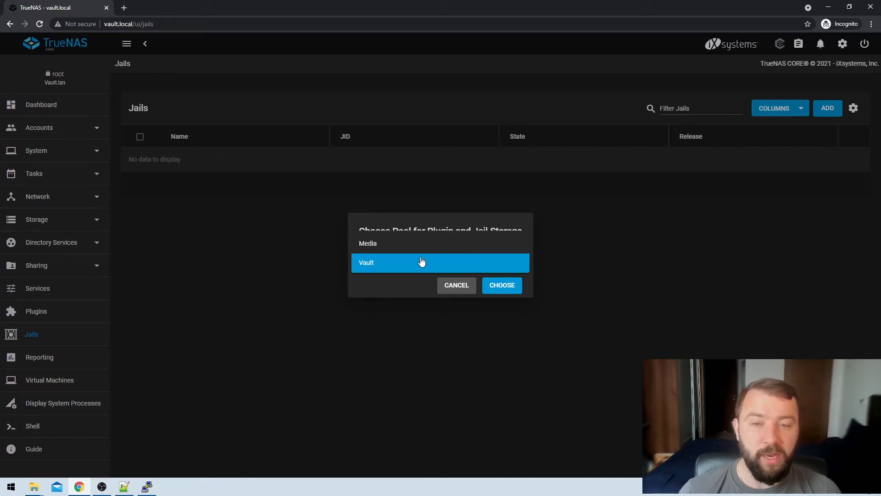
mouse_move(386, 249)
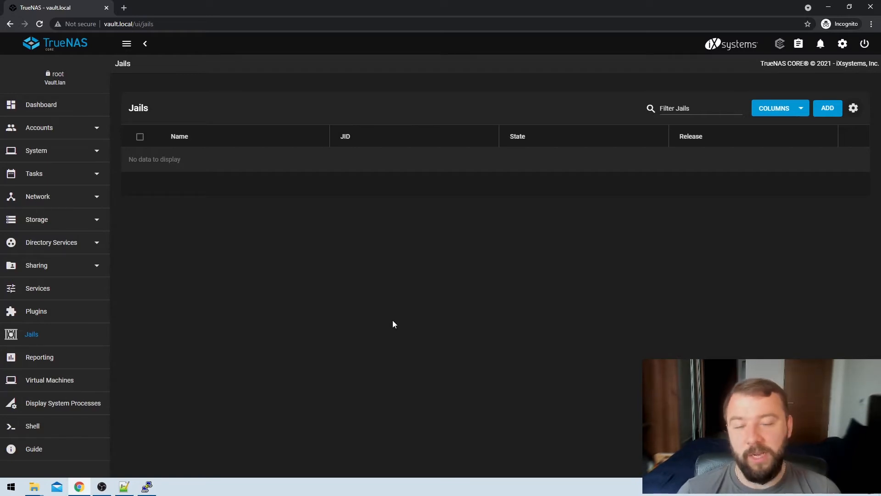
mouse_move(393, 323)
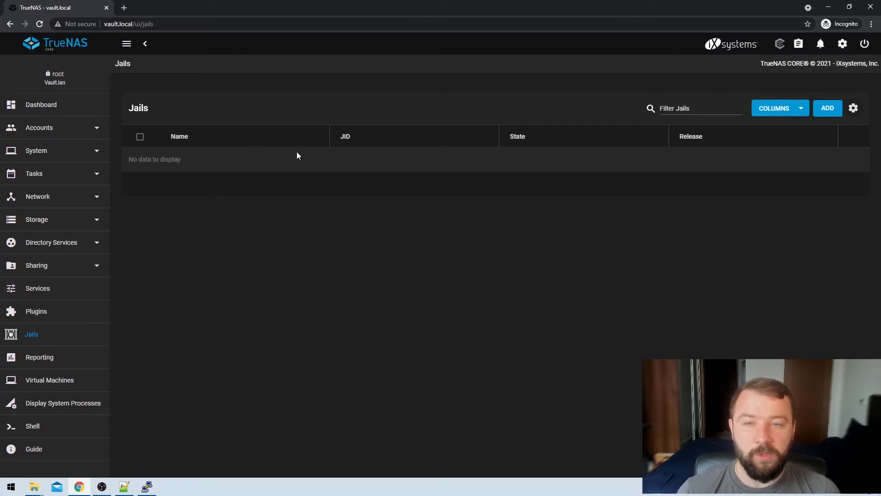
mouse_move(726, 220)
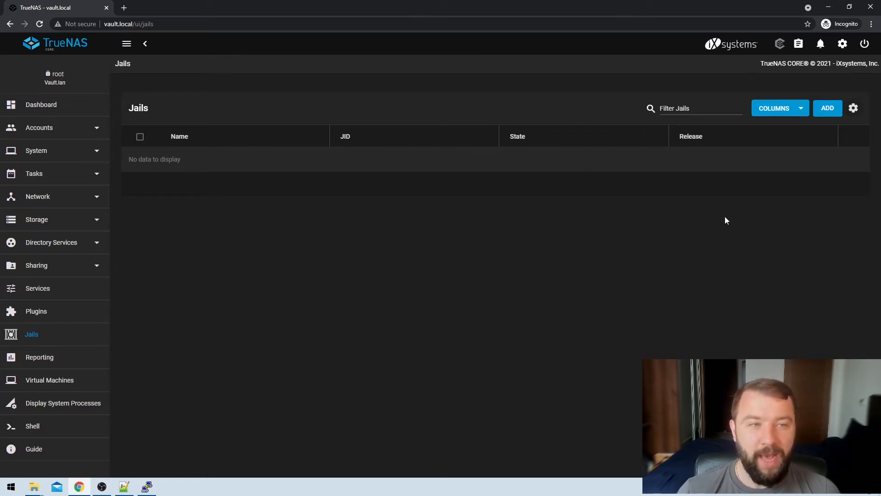
Step: Launch the Add Jail wizard at its name and release step
click(827, 108)
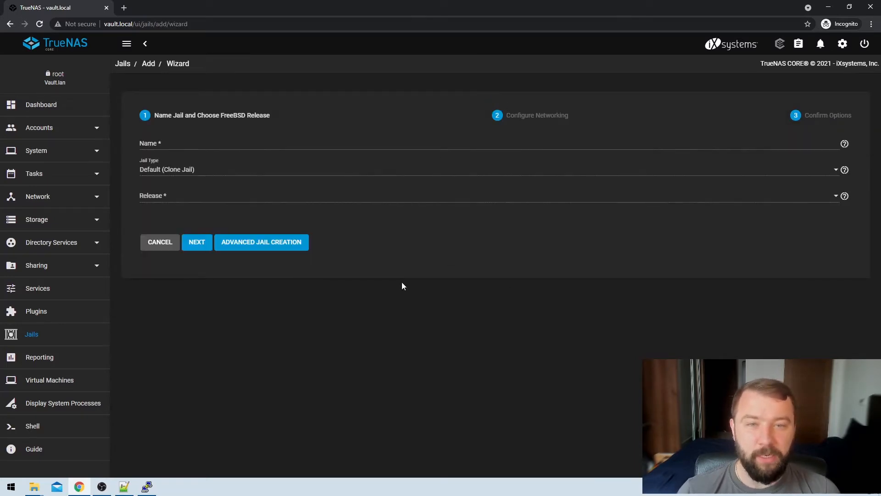
mouse_move(388, 288)
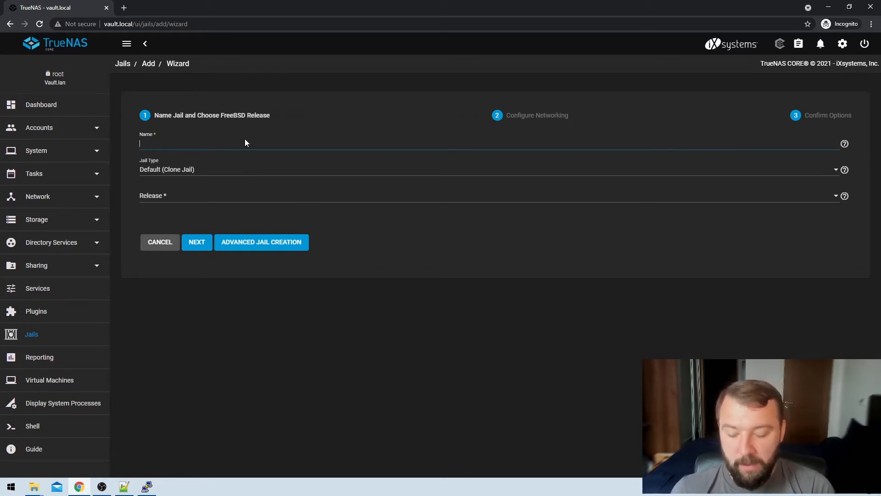
Step: Enter 'Truenas-Test' as the jail name and keep Default (Clone Jail) type
text(Truenas)
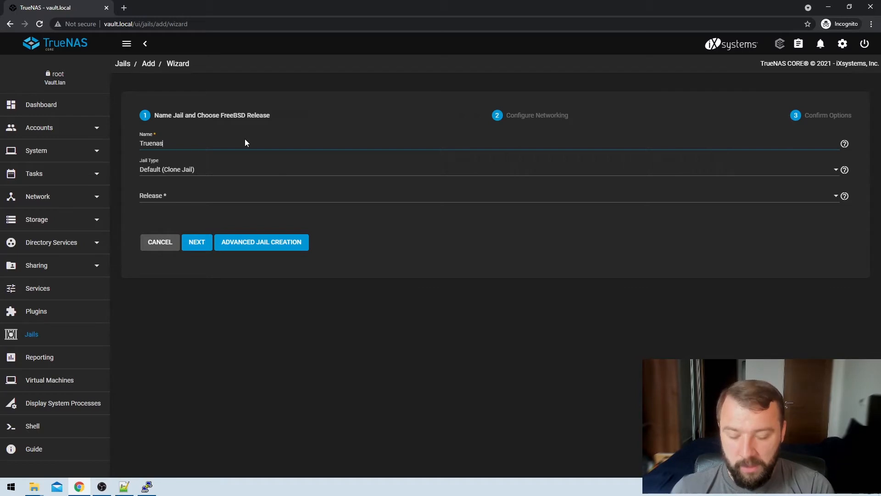
text(-Test)
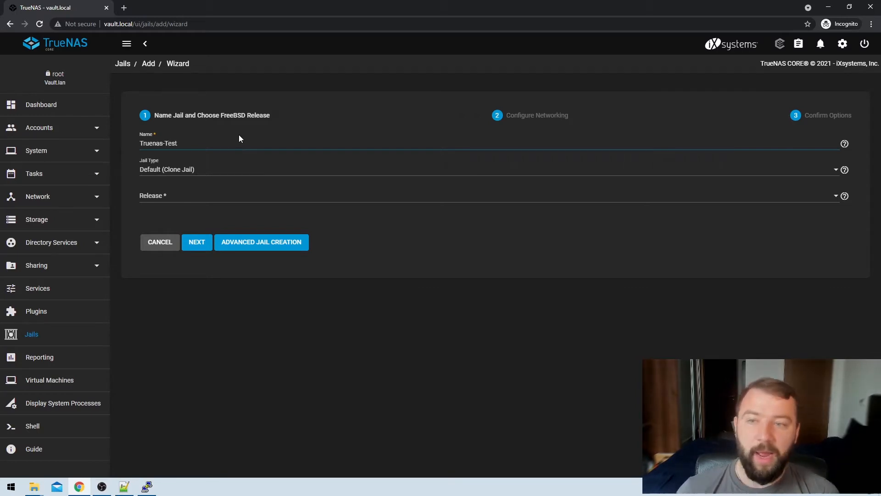
mouse_move(198, 177)
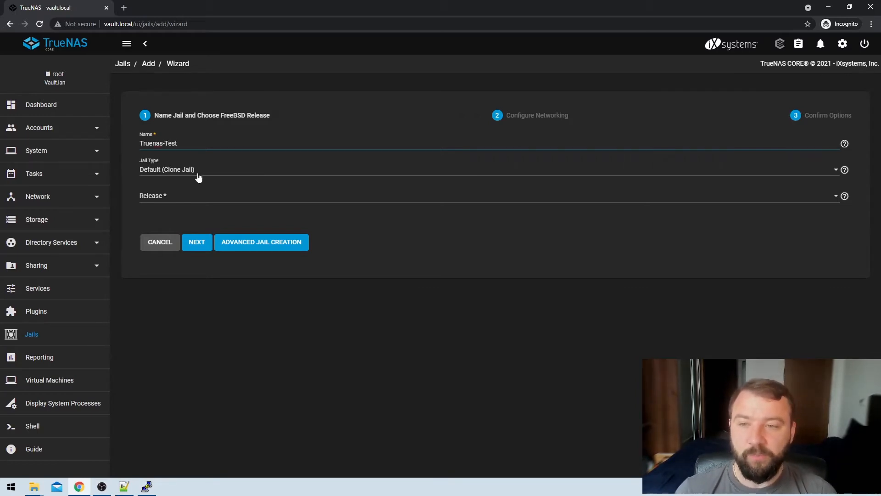
mouse_move(206, 176)
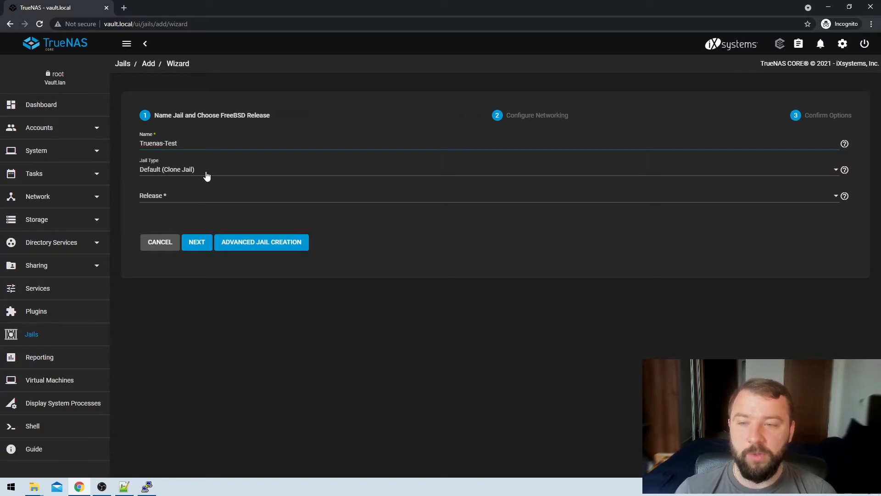
mouse_move(208, 173)
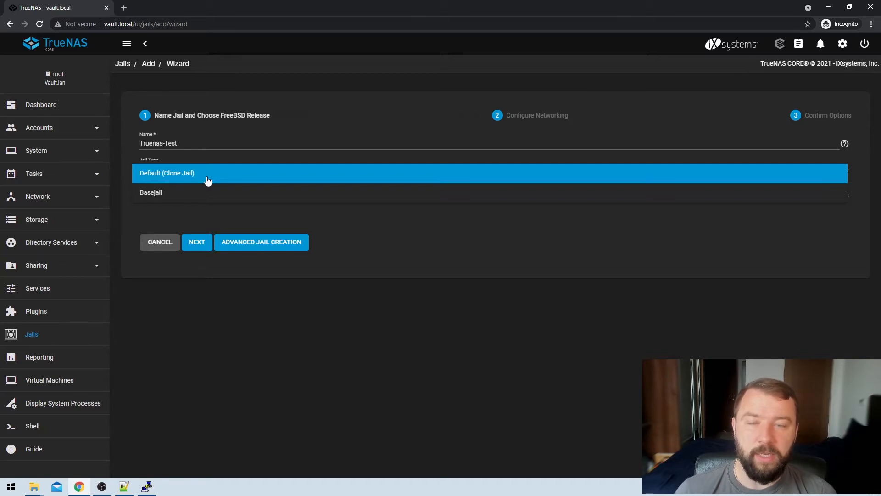
click(167, 172)
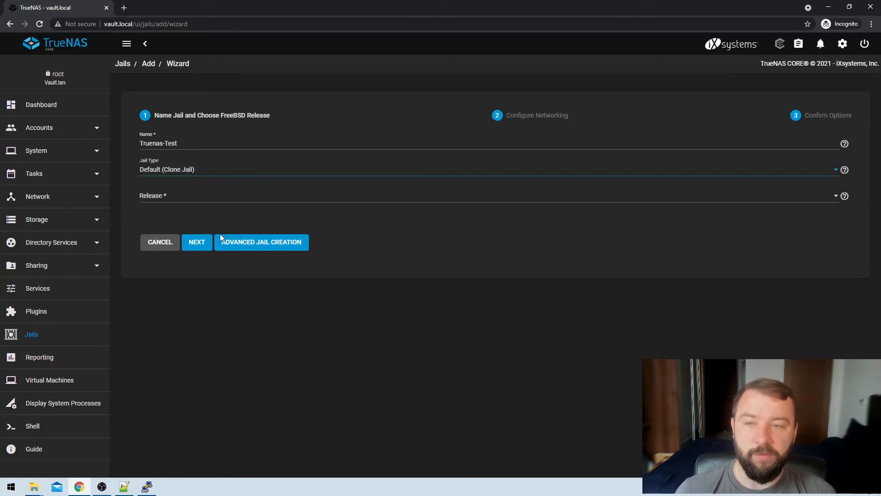
mouse_move(339, 226)
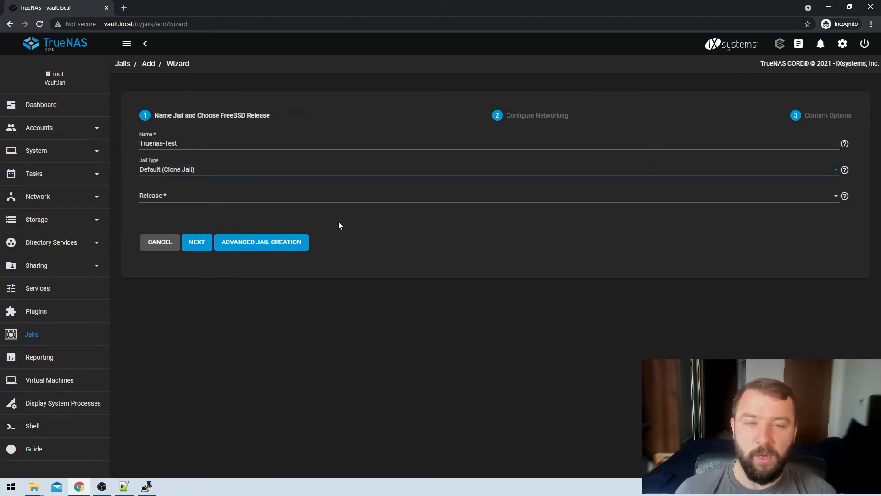
click(489, 169)
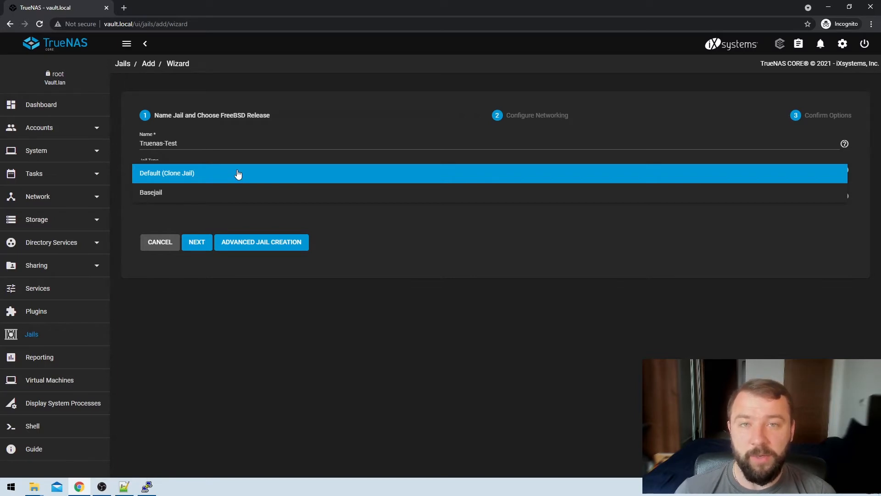
click(167, 173)
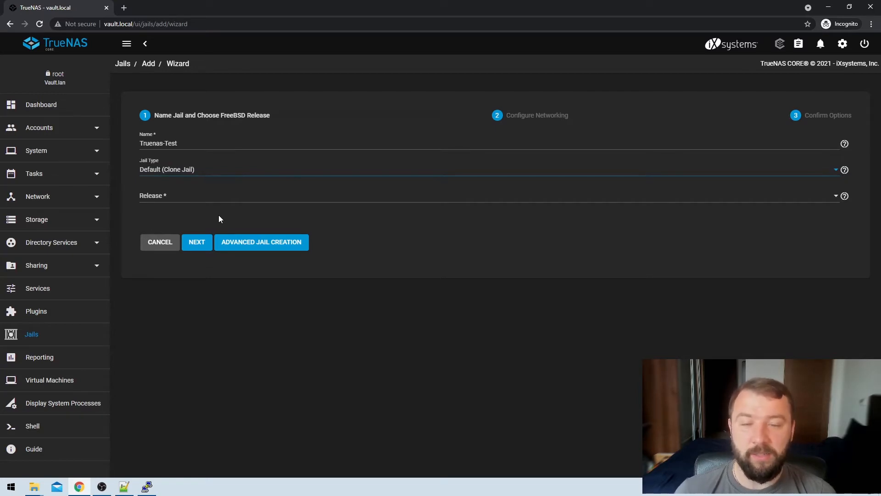
Step: Choose FreeBSD 12.2-RELEASE as the jail's release
click(491, 196)
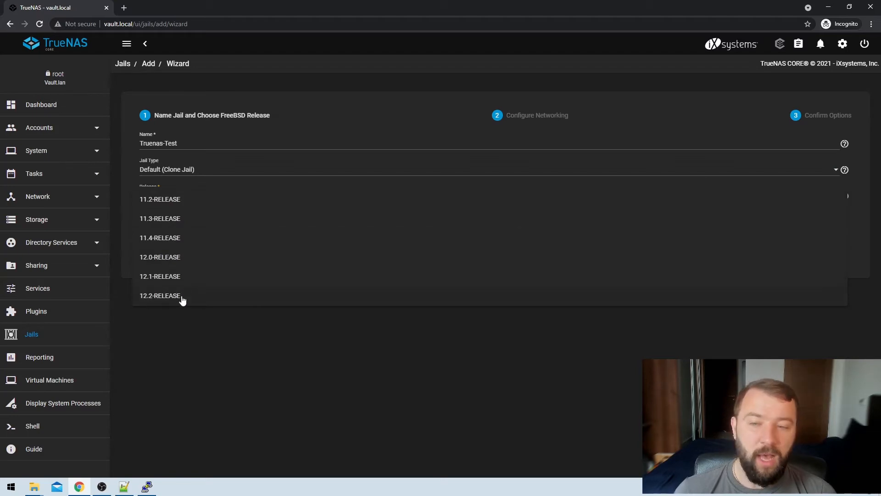
click(160, 295)
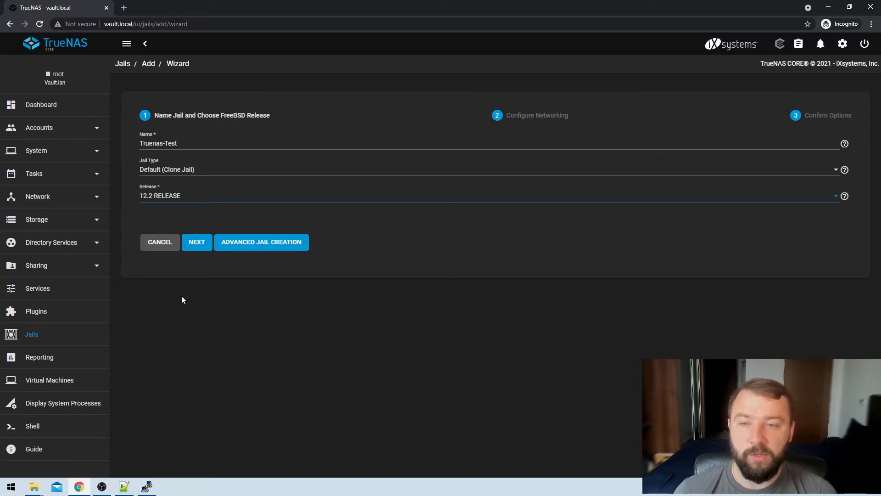
mouse_move(195, 292)
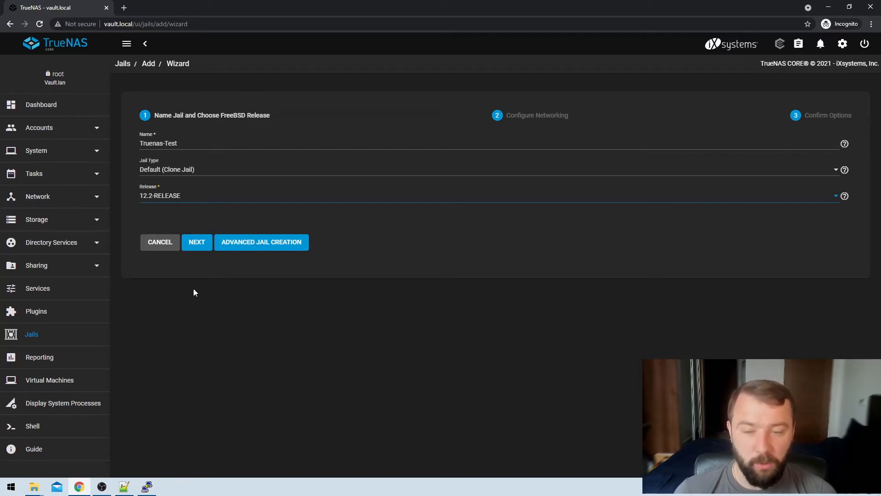
mouse_move(193, 263)
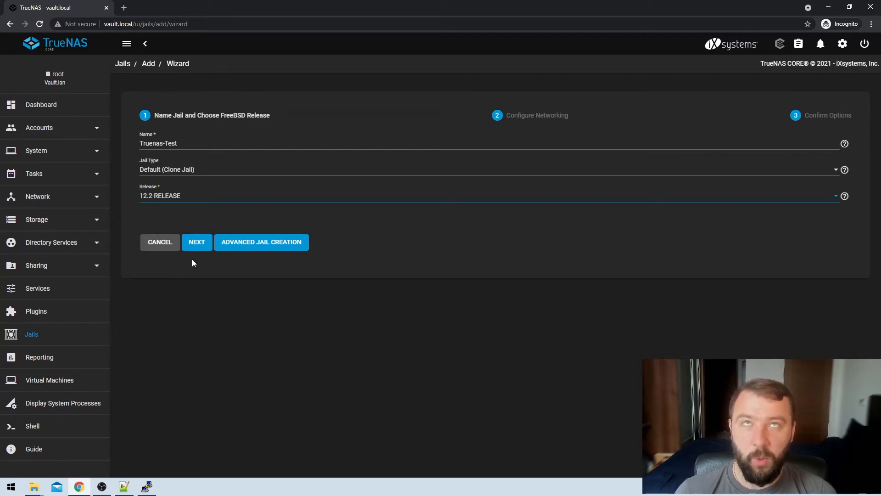
Step: Advance the wizard to the Configure Networking step
click(197, 242)
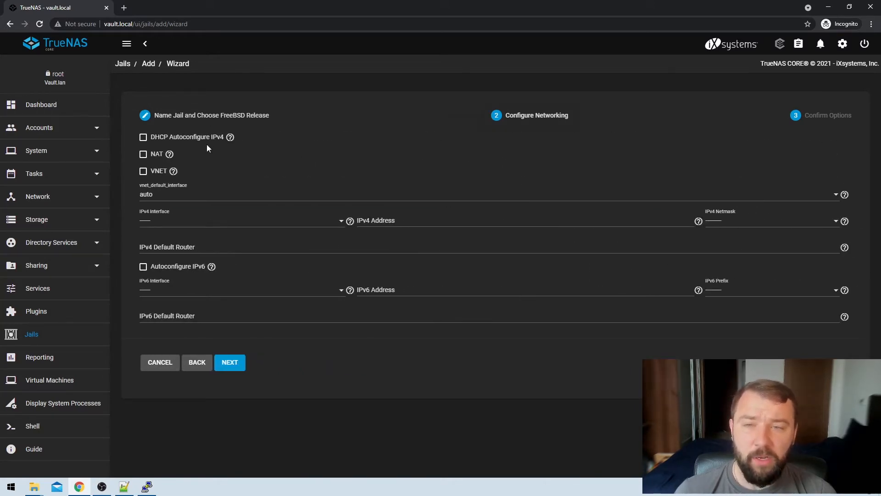
mouse_move(210, 165)
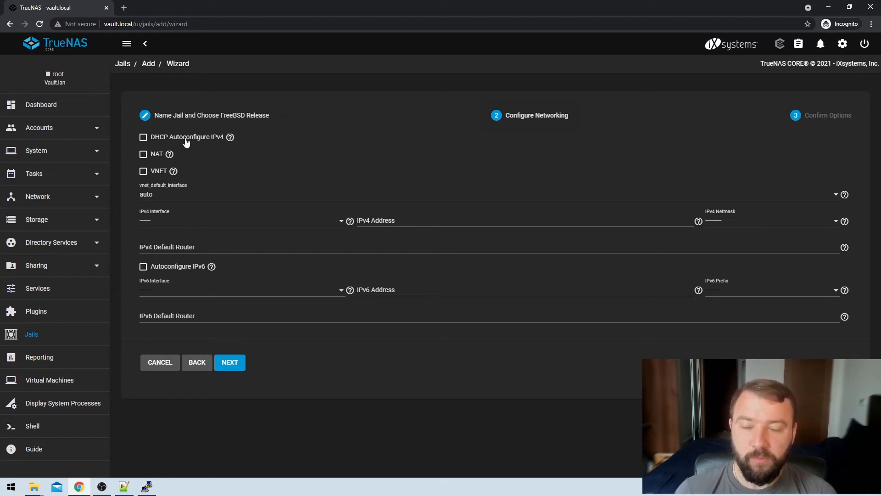
Step: Enable DHCP Autoconfigure IPv4 with VNET, leaving NAT off
click(142, 137)
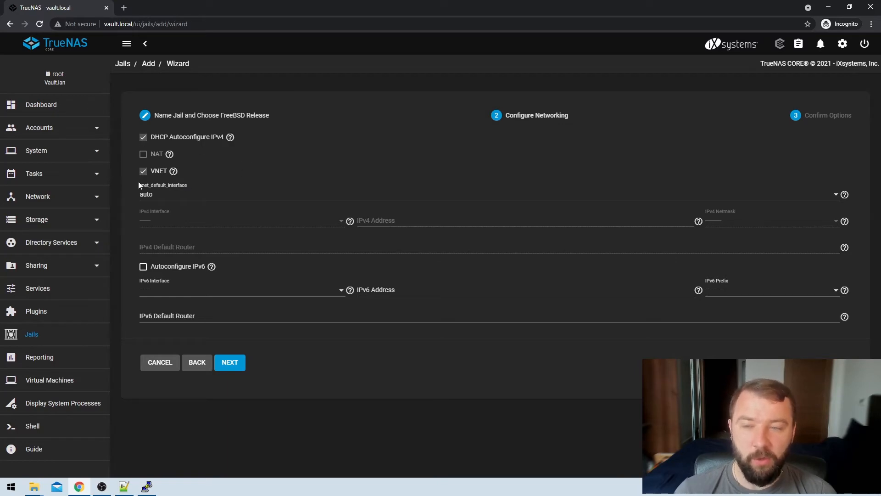
mouse_move(160, 179)
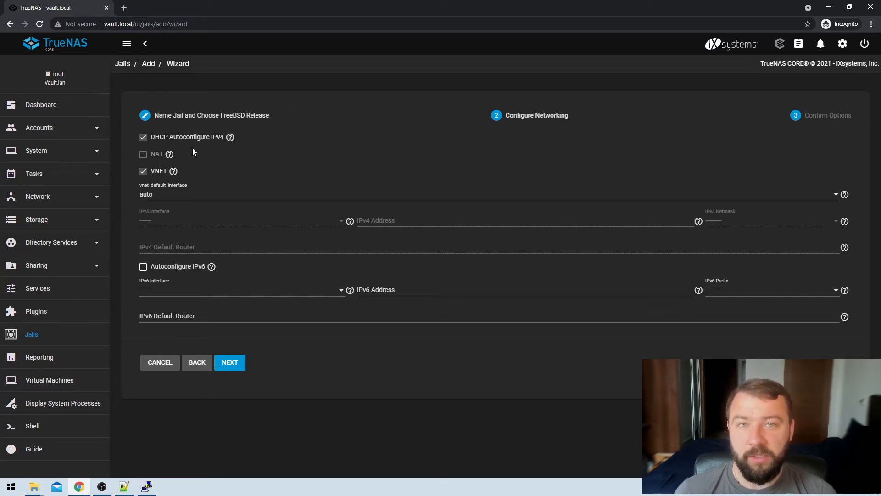
mouse_move(193, 145)
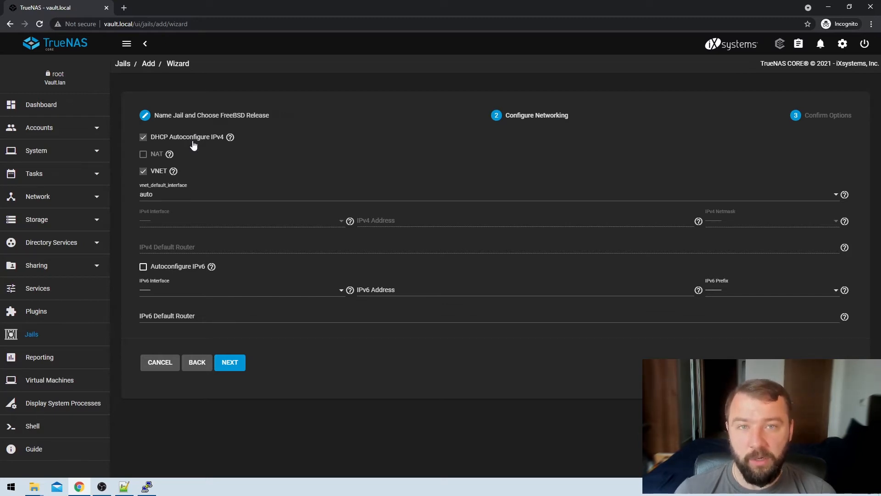
click(143, 137)
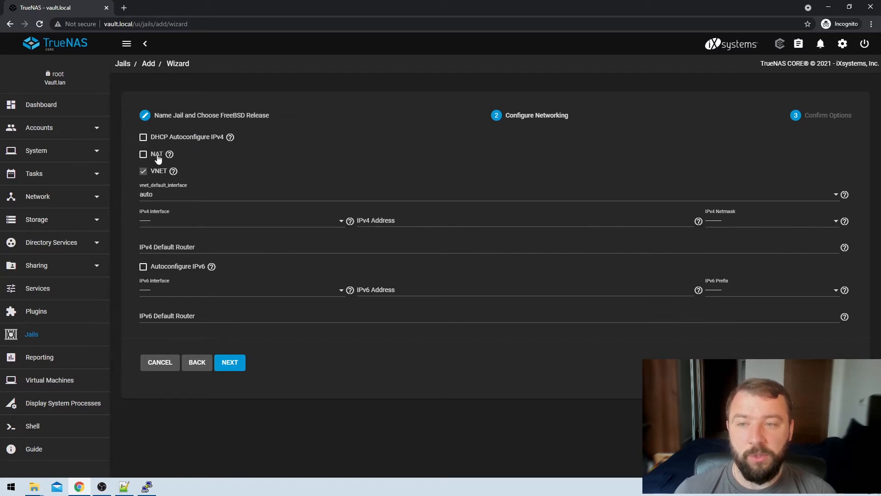
click(143, 171)
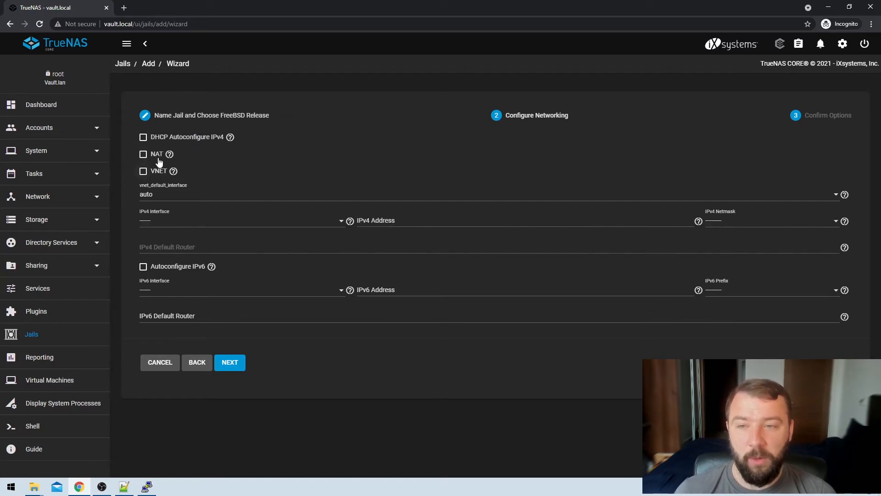
click(143, 153)
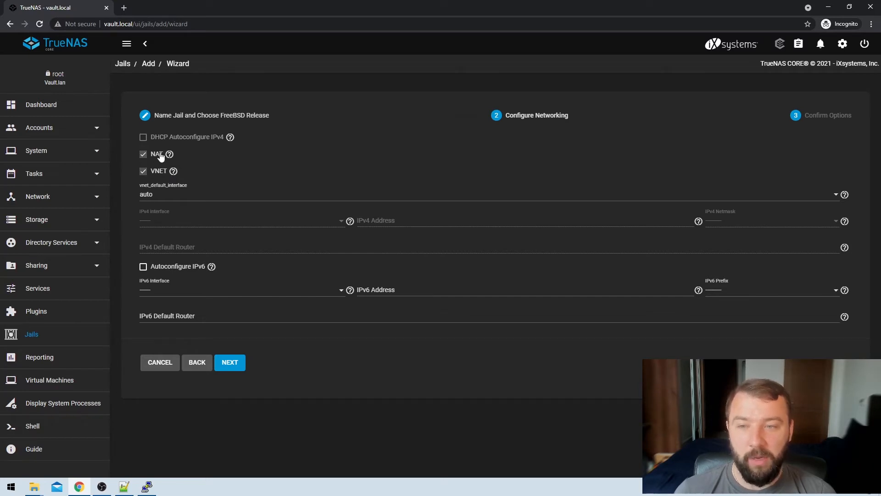
click(143, 137)
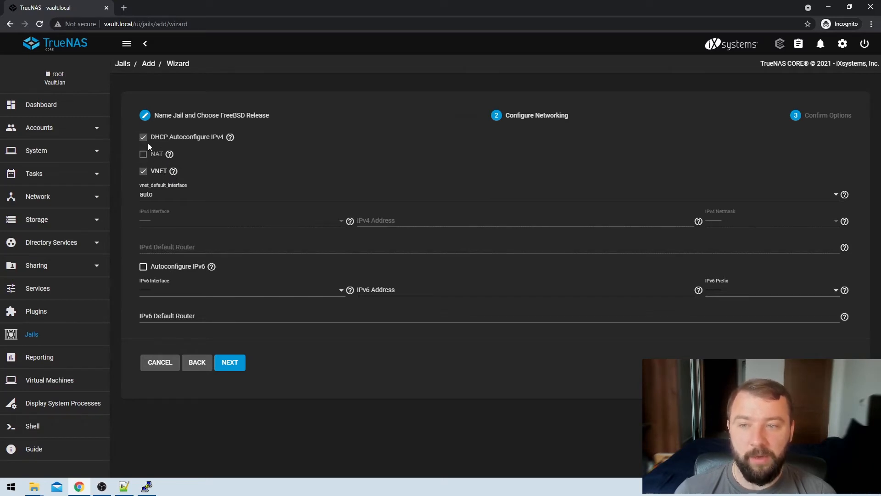
mouse_move(220, 178)
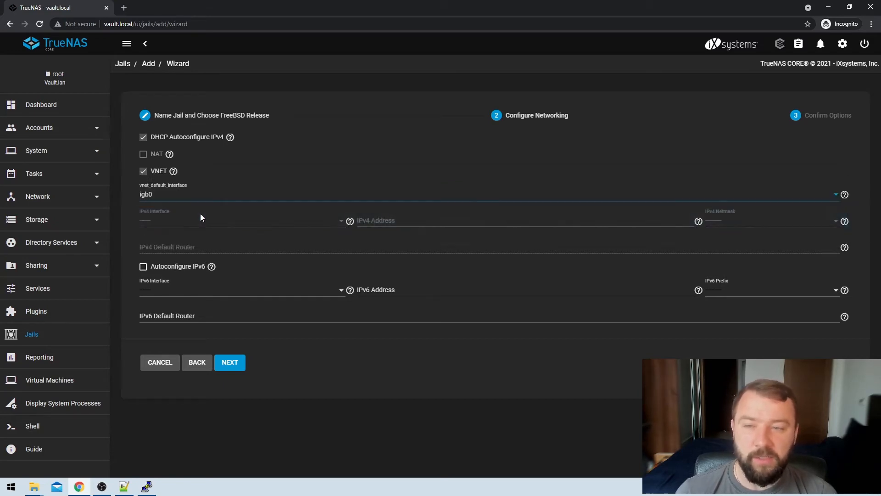
Step: Set vnet_default_interface to auto and proceed to the settings summary
click(489, 194)
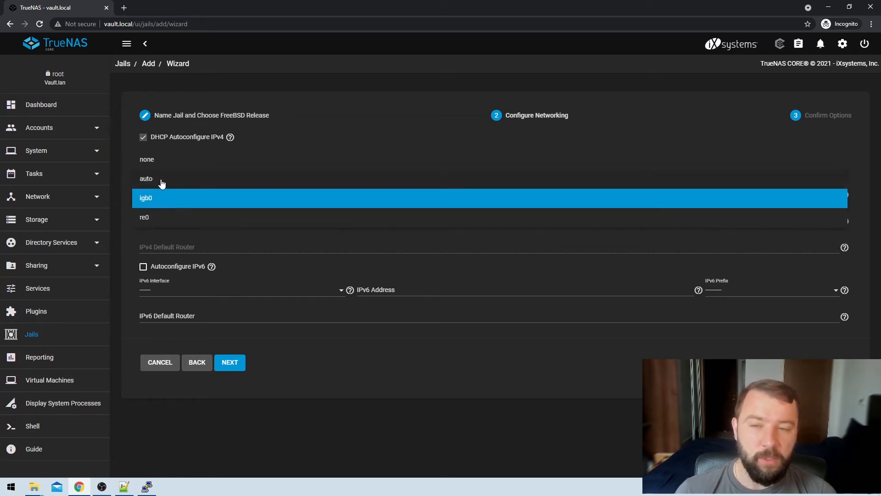
click(146, 178)
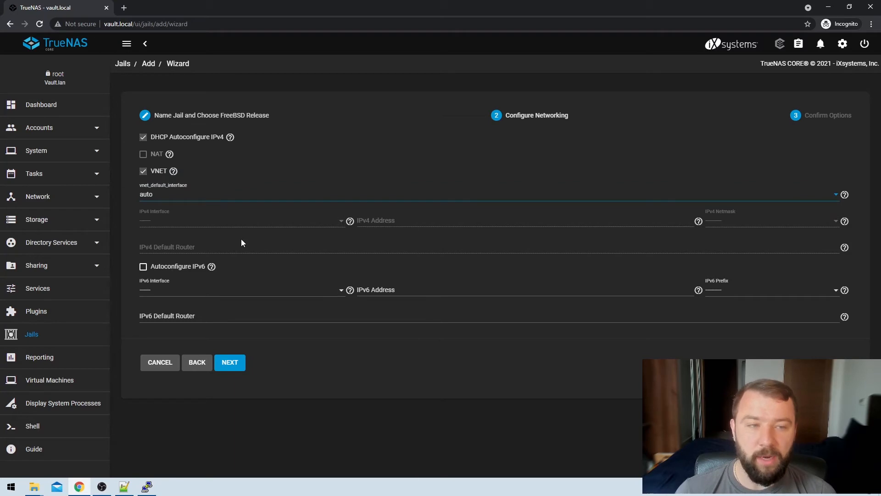
mouse_move(171, 273)
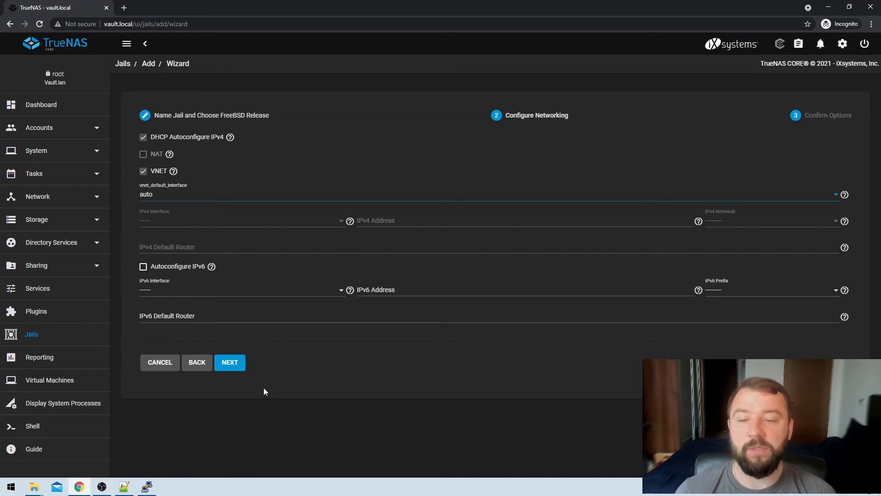
mouse_move(242, 374)
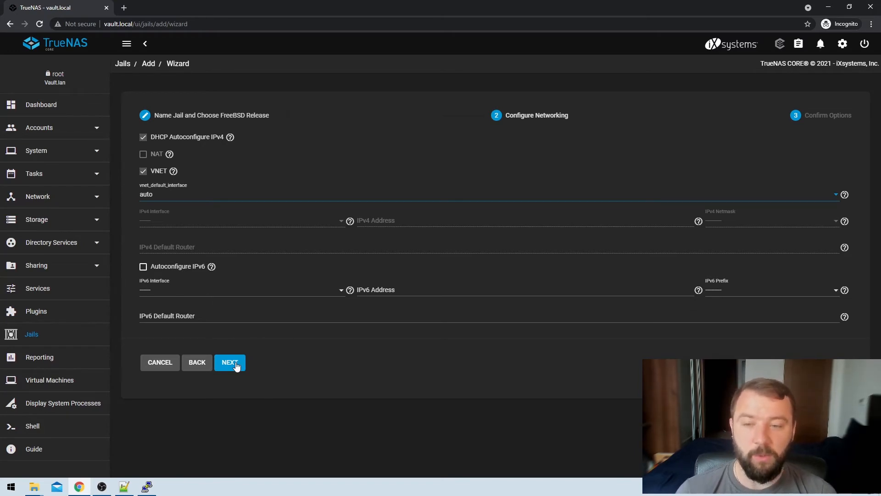
click(229, 362)
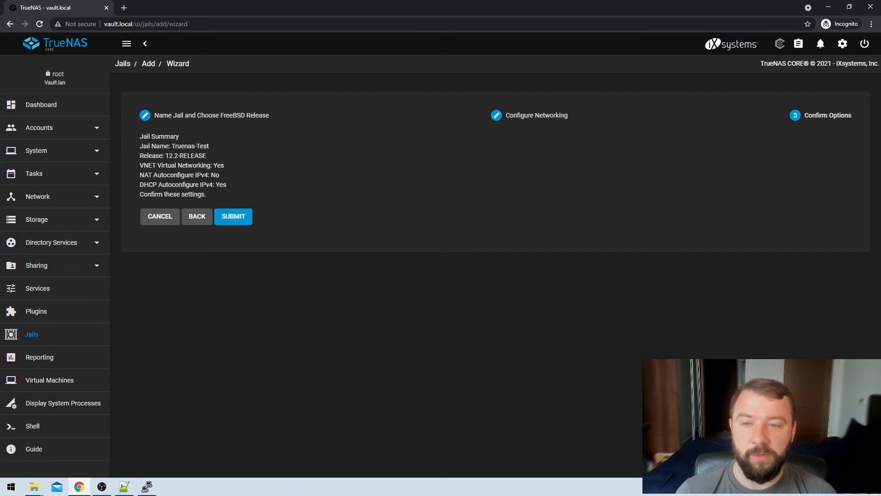
Step: Submit the confirmed options to create the Truenas-Test jail on 12.2-RELEASE
click(233, 216)
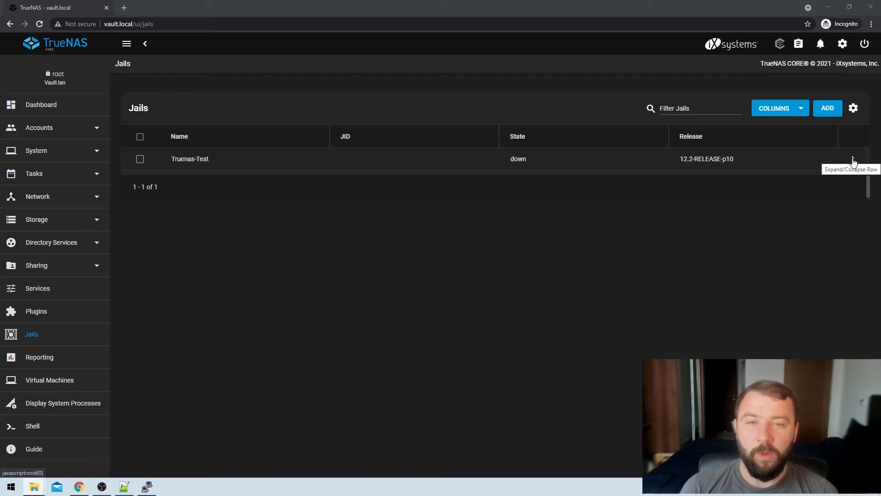
mouse_move(390, 173)
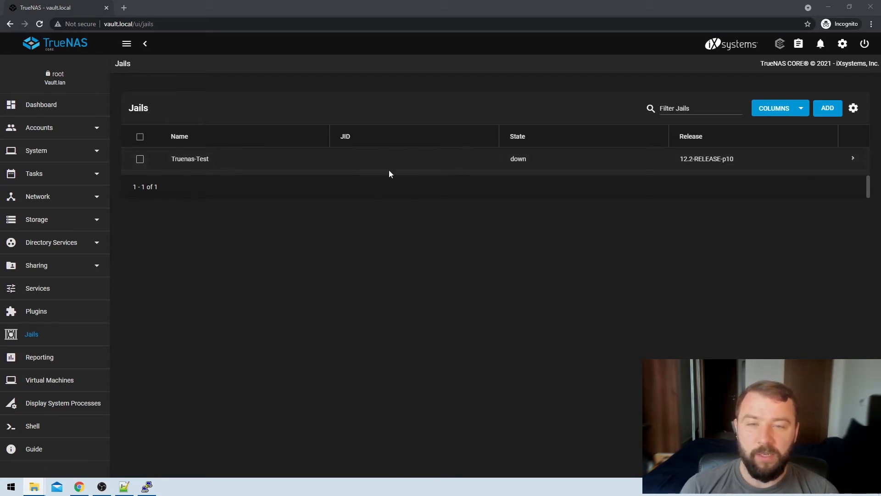
Step: Expand the Truenas-Test row and open its edit page
double_click(518, 158)
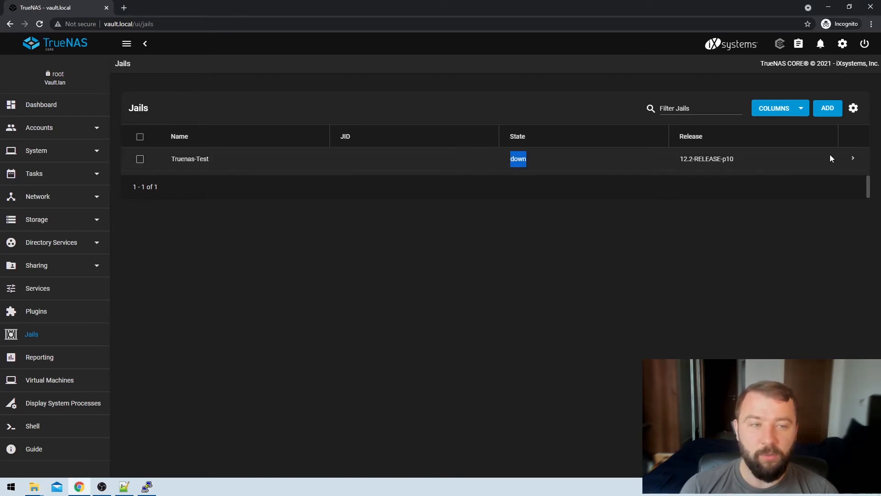
click(852, 159)
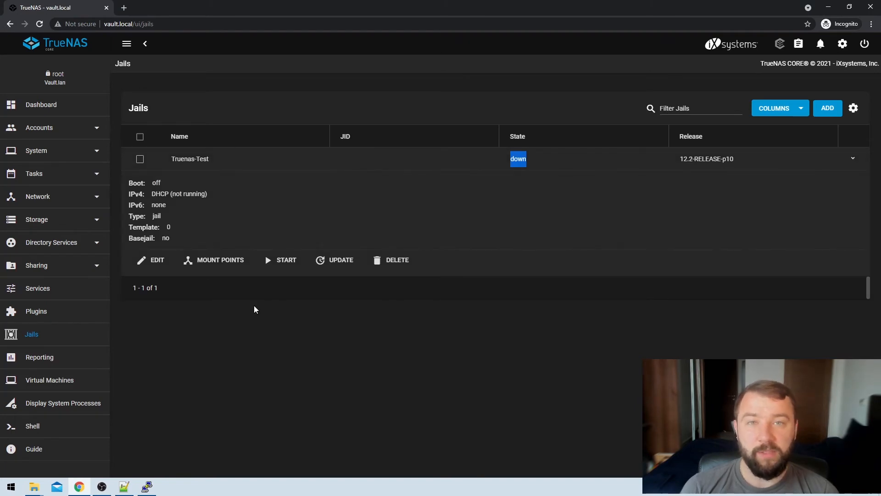
mouse_move(157, 264)
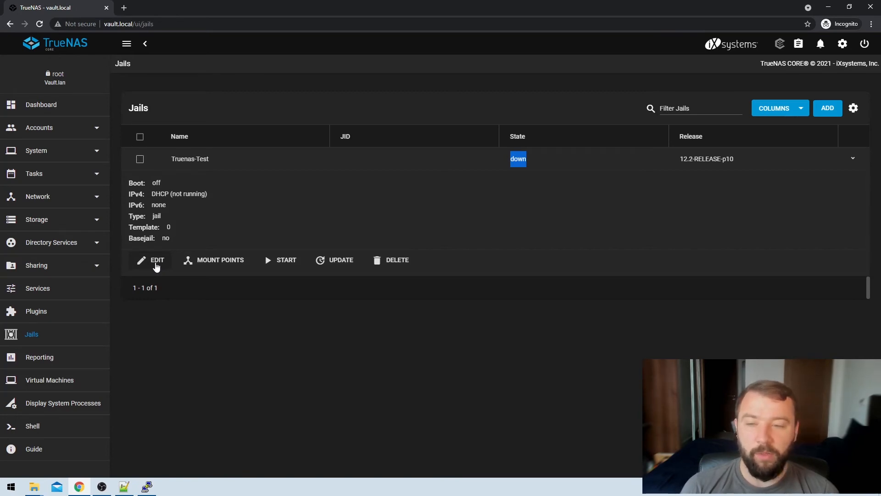
click(157, 260)
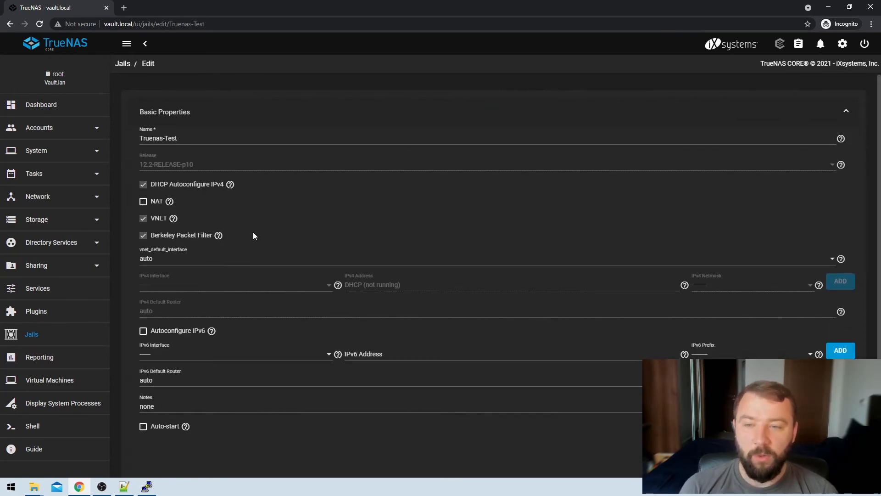
Step: Enable Auto-start for Truenas-Test in Basic Properties
scroll(down, 3)
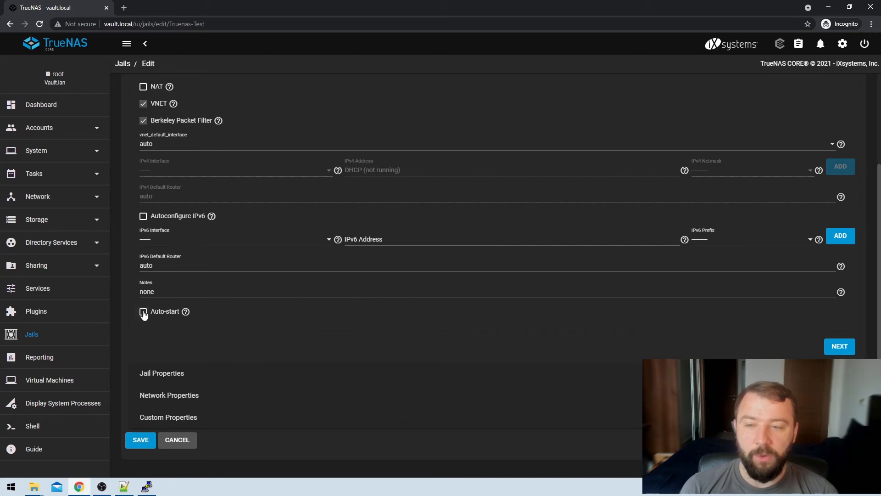
click(142, 311)
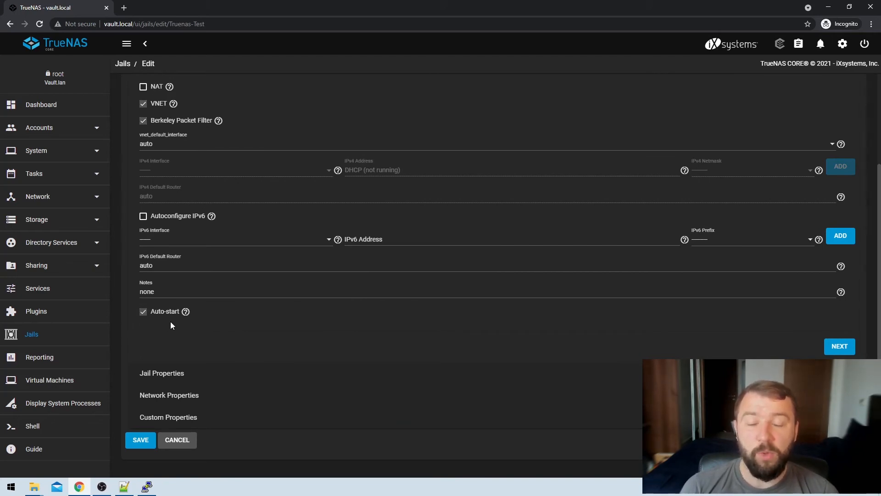
mouse_move(187, 322)
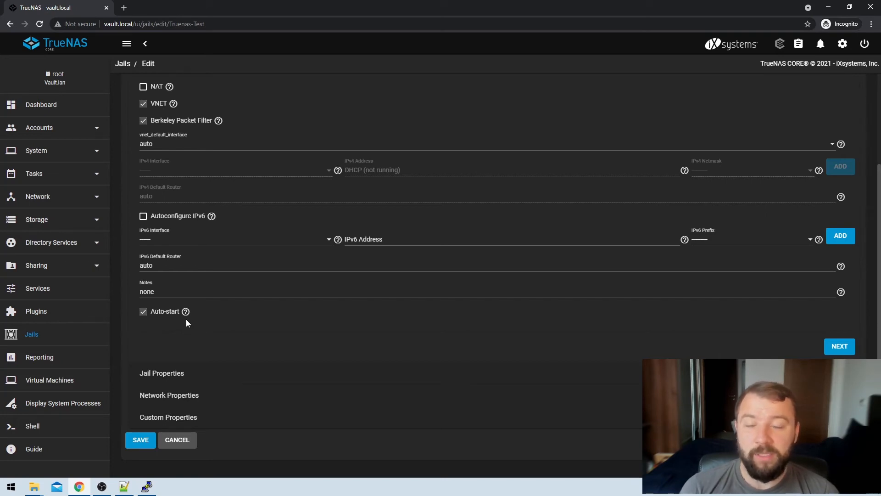
mouse_move(186, 317)
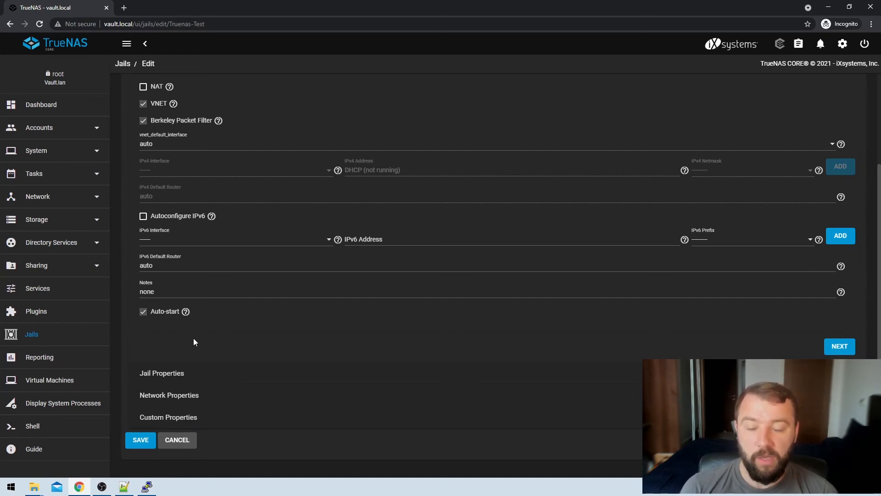
scroll(up, 3)
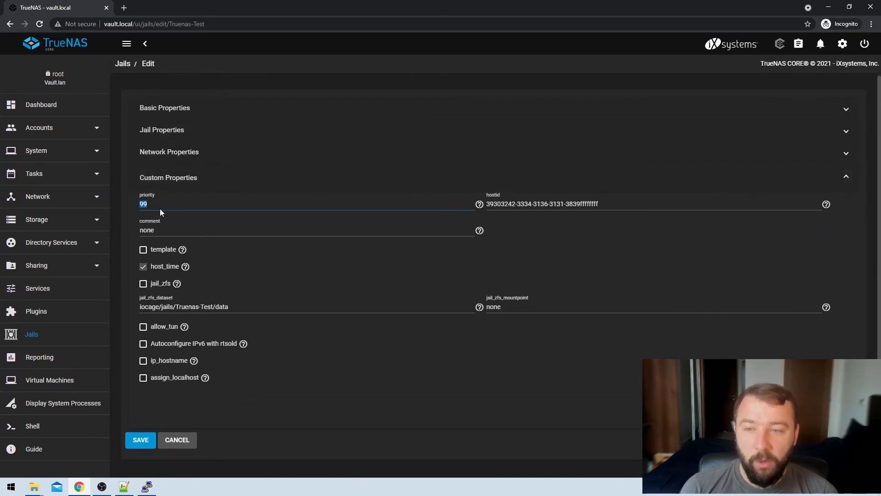
mouse_move(201, 199)
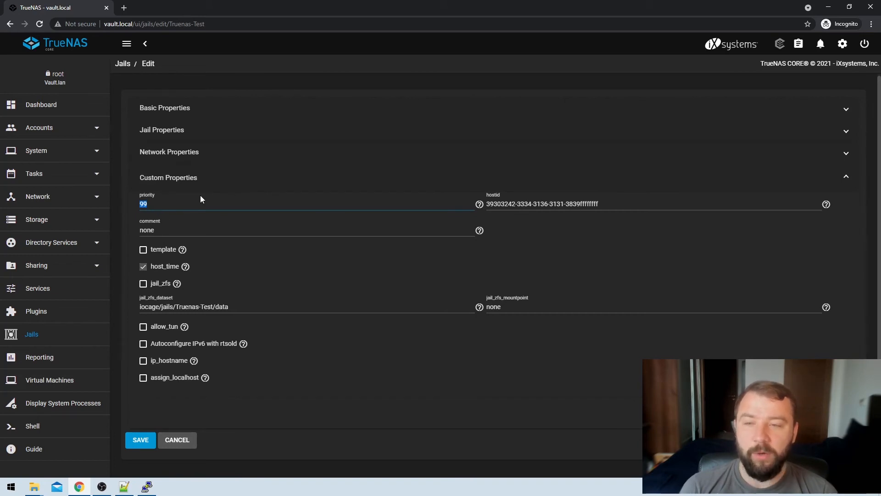
mouse_move(182, 215)
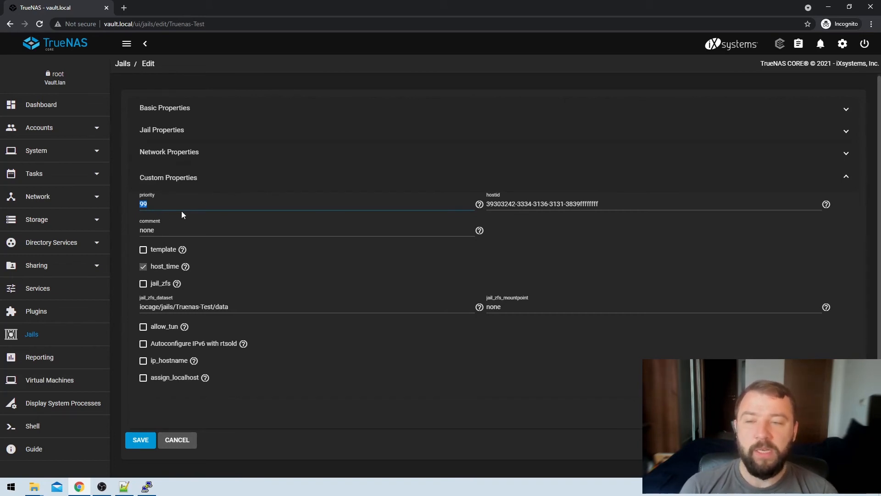
Step: Change priority to 98 and back to 99, then save the jail settings
click(169, 203)
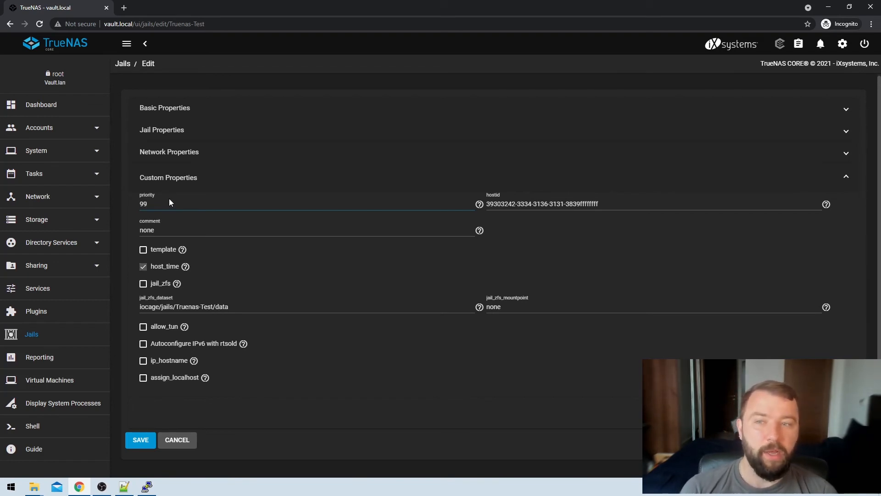
double_click(144, 203)
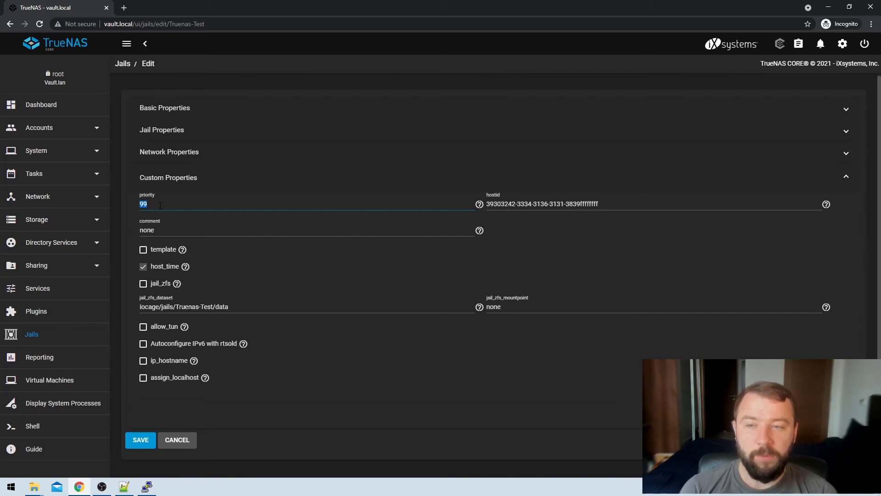
text(98)
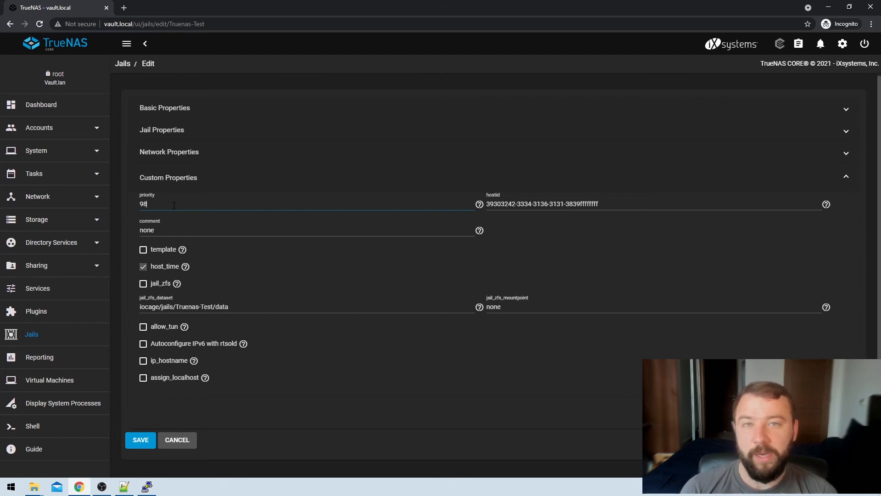
double_click(143, 204)
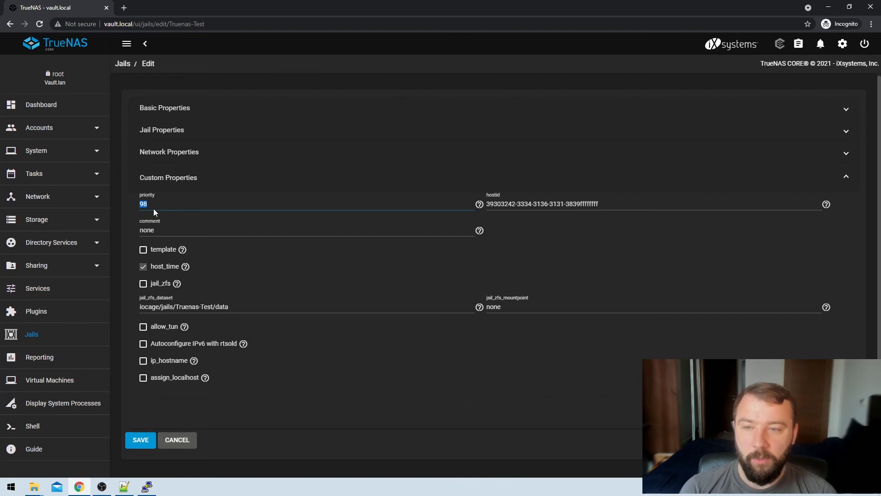
text(99)
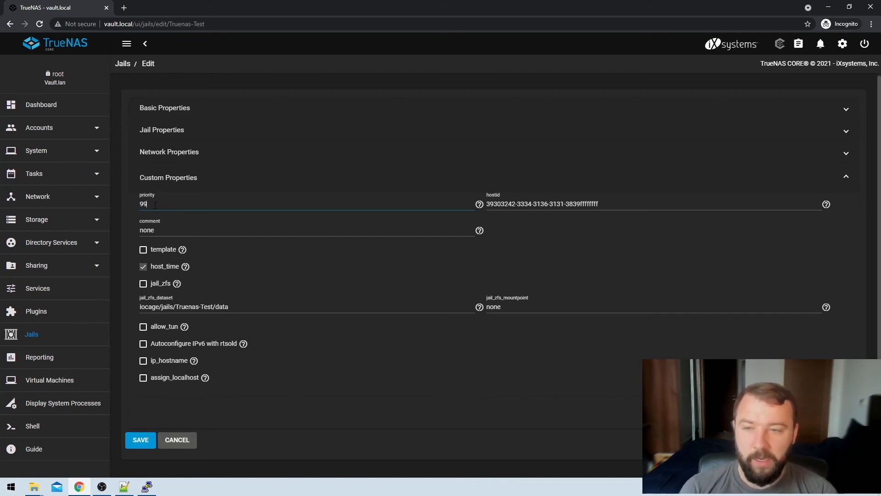
click(140, 439)
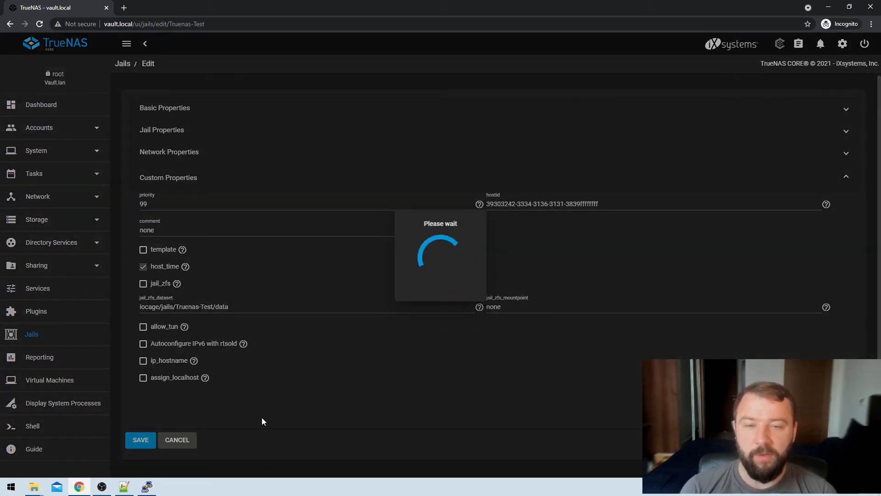
click(141, 440)
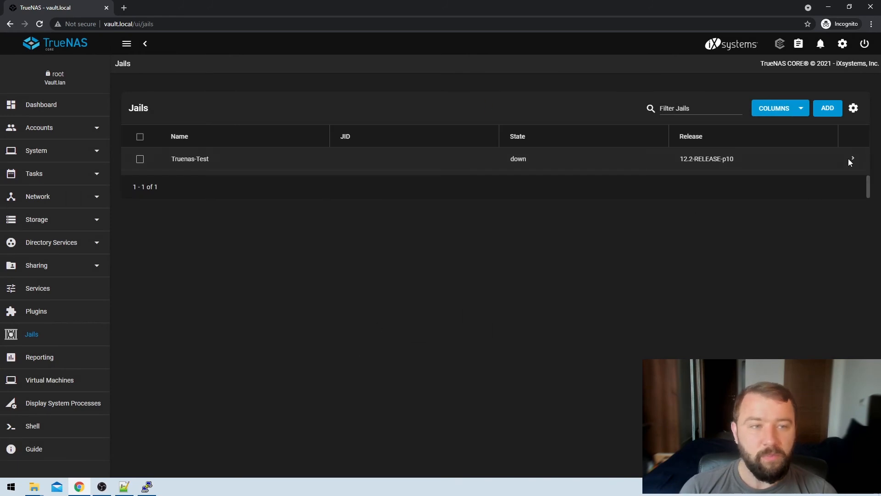
Step: Start the Truenas-Test jail and confirm it is up at 192.168.0.218
click(851, 158)
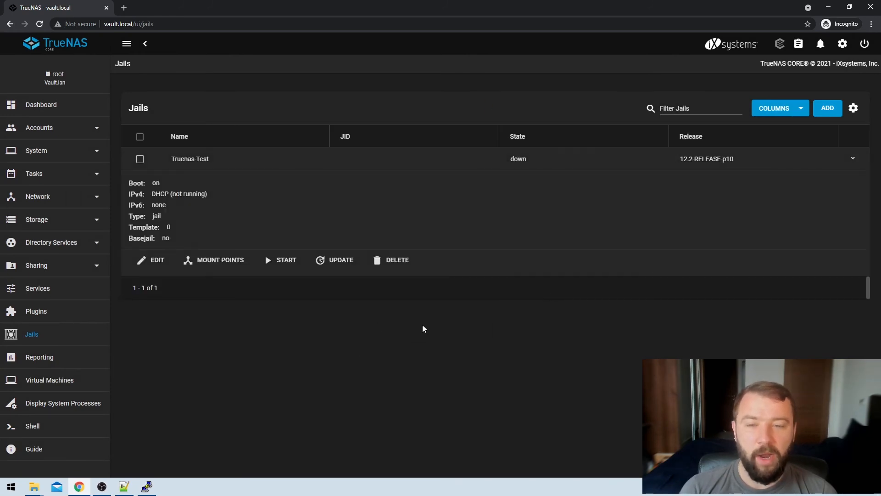
click(286, 260)
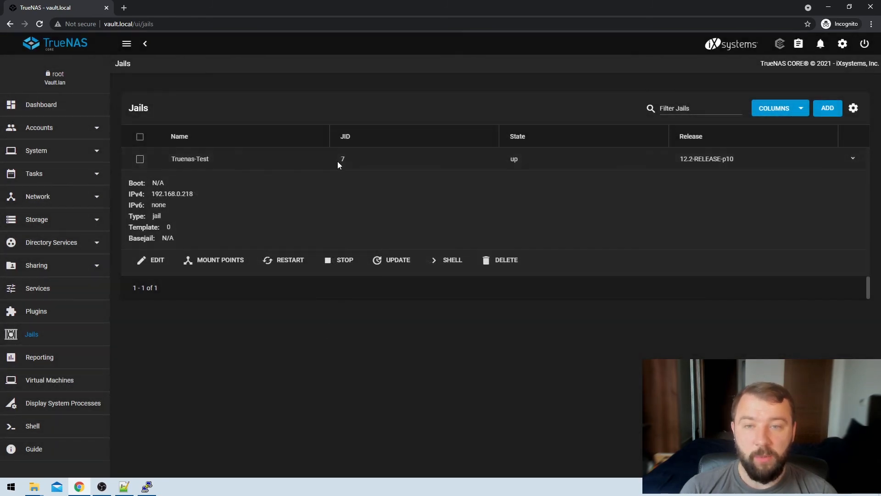
double_click(513, 158)
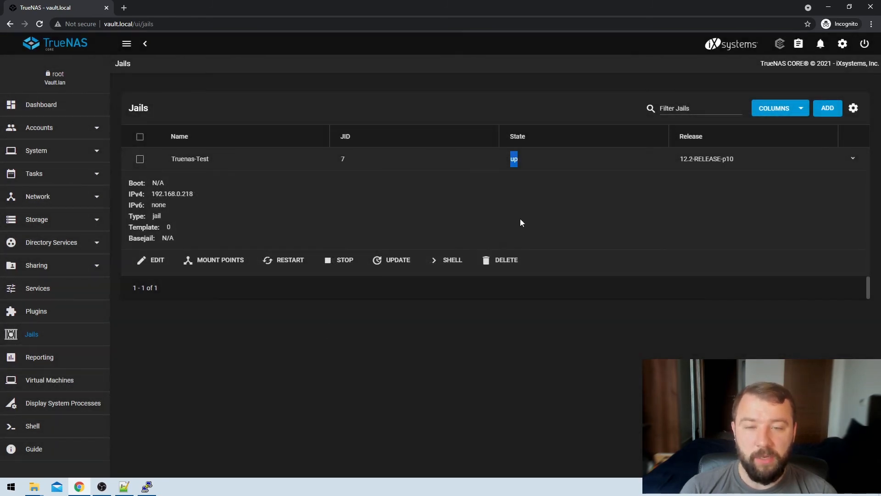
mouse_move(453, 260)
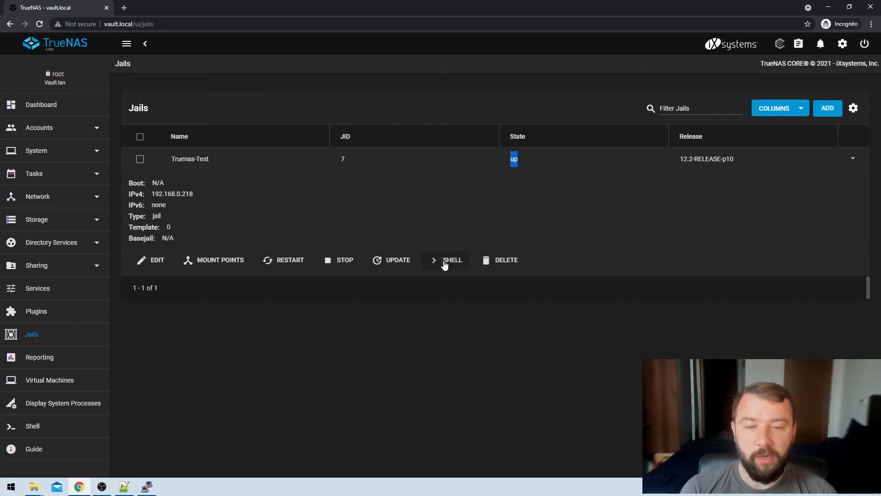
Step: In the Truenas-Test jail shell, run 'pkg install nano' and answer y to fetch pkg
click(453, 260)
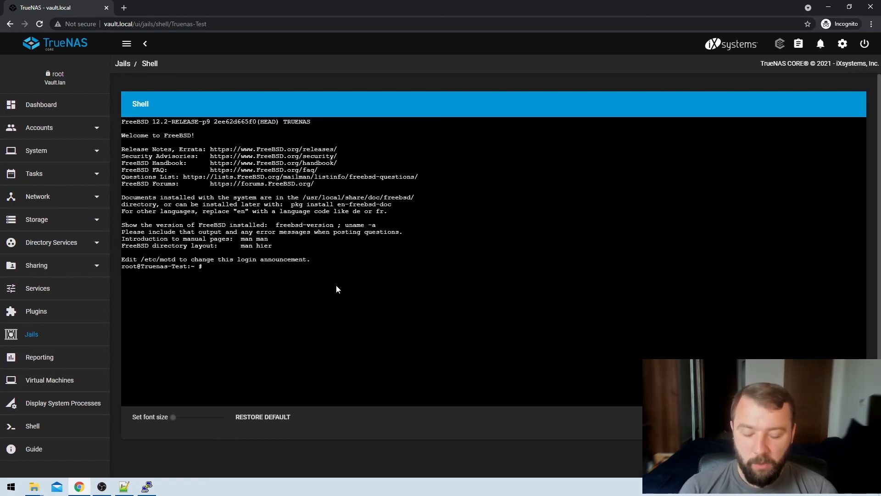
text(pkg ins)
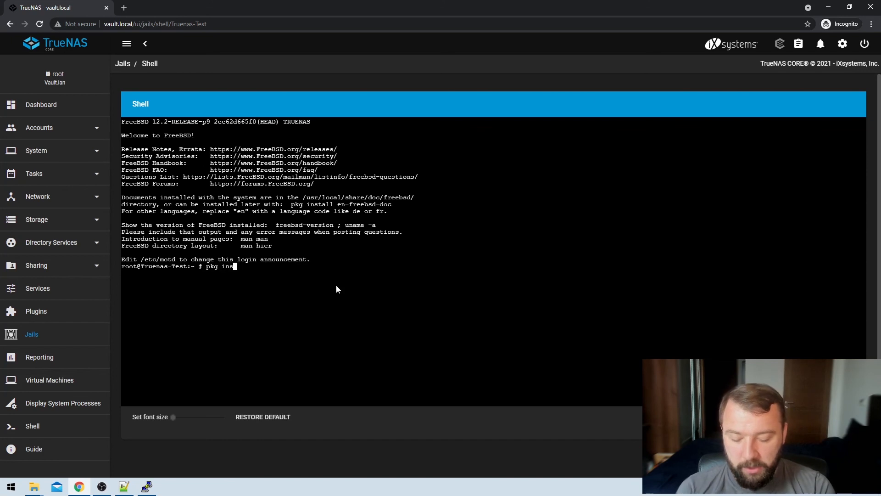
text(tall)
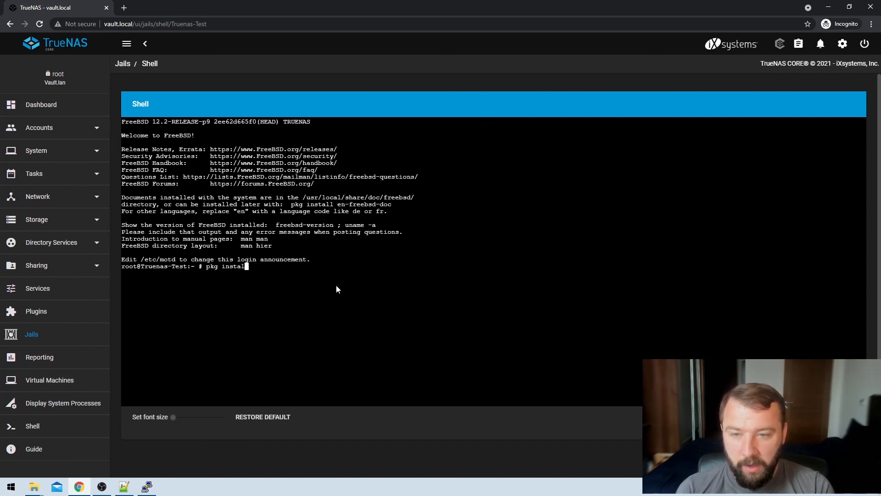
text(nano)
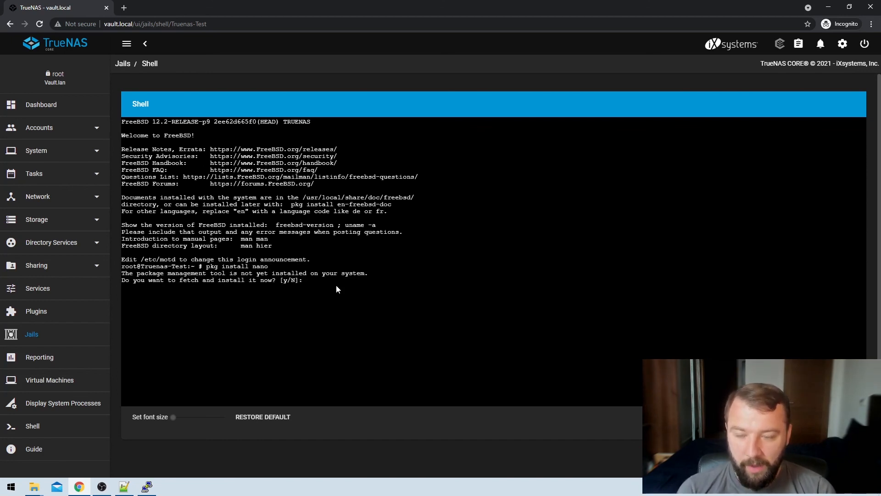
text(y)
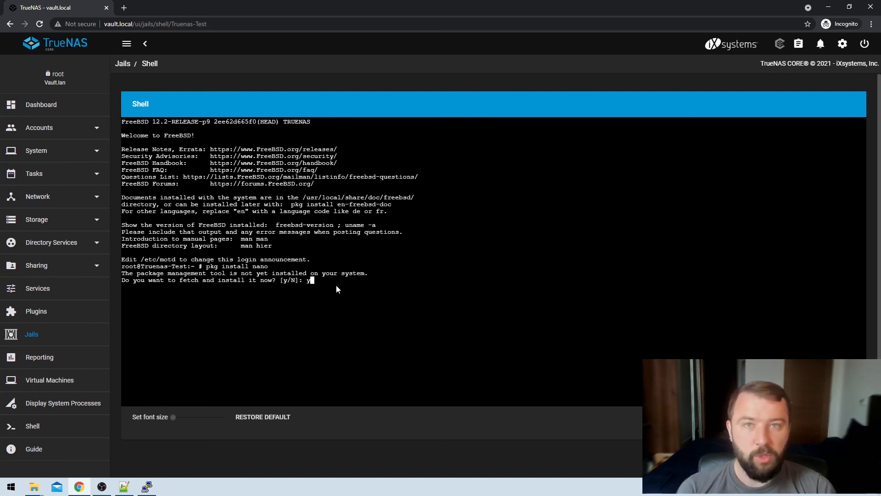